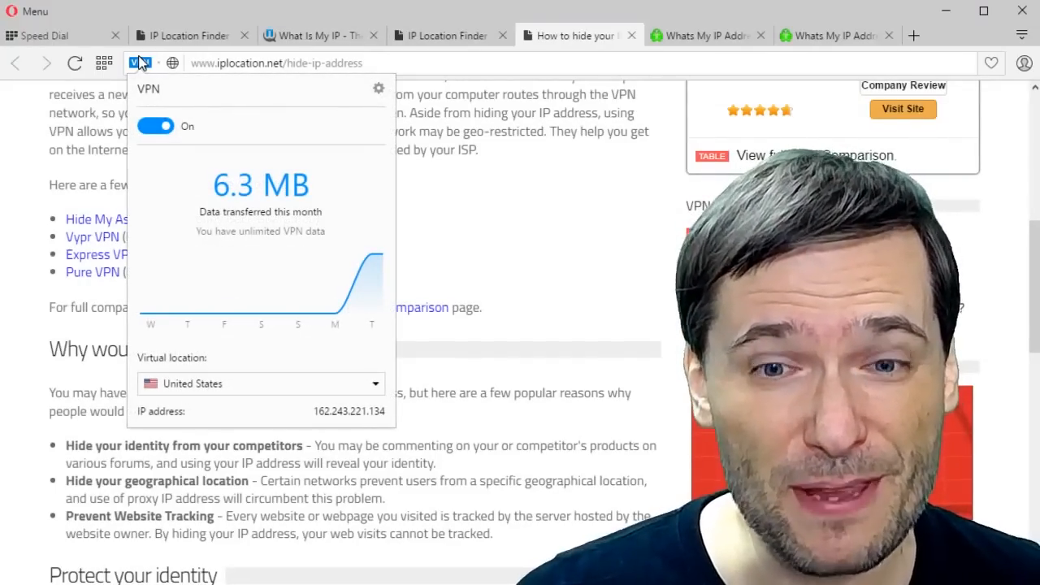
- Switch from the VPN popup to the Freedom! GFX Team ideas voting page
{"action": "left_click", "coordinate": [260, 383]}
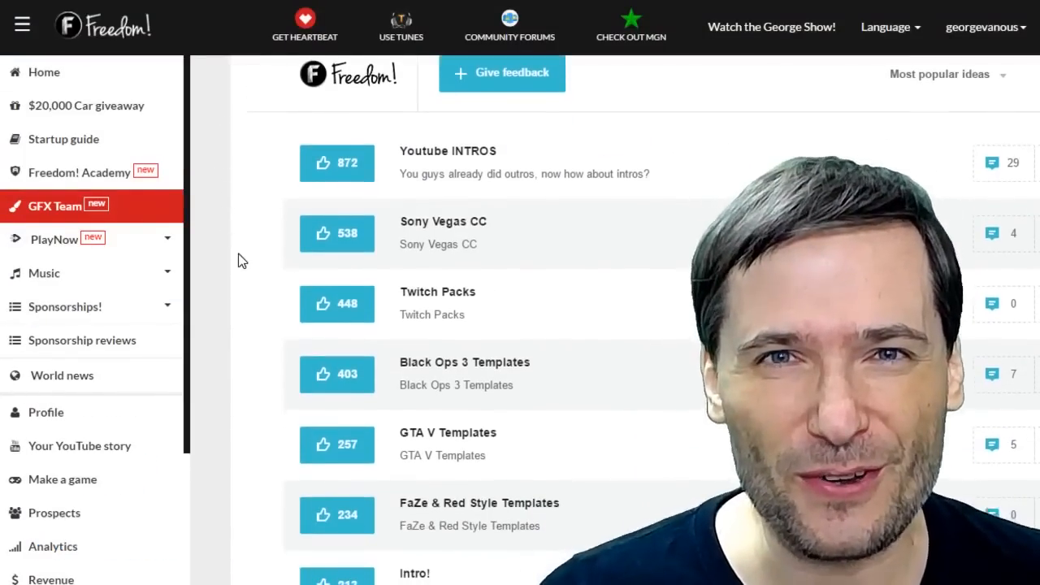
- Move down past the voted ideas to the Download GFX templates buttons
{"action": "scroll", "scroll_direction": "down", "scroll_amount": 3}
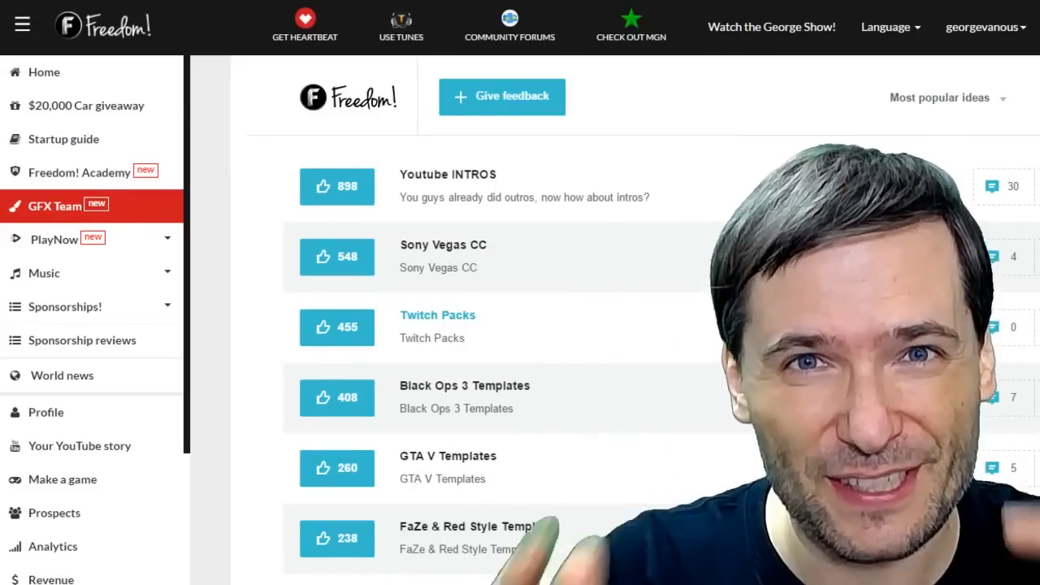
{"action": "mouse_move", "coordinate": [449, 185]}
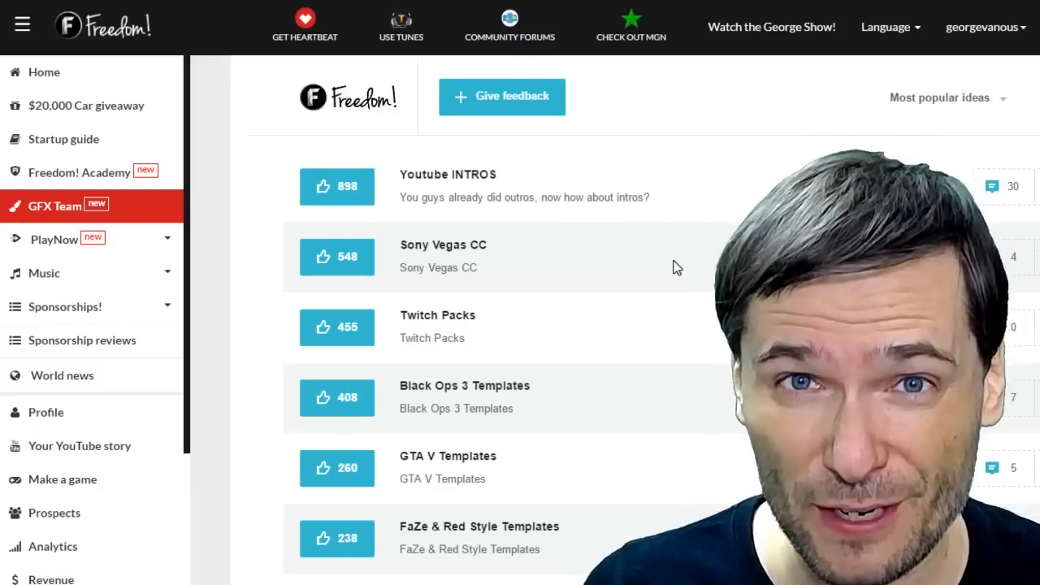
{"action": "scroll", "scroll_direction": "down", "scroll_amount": 3}
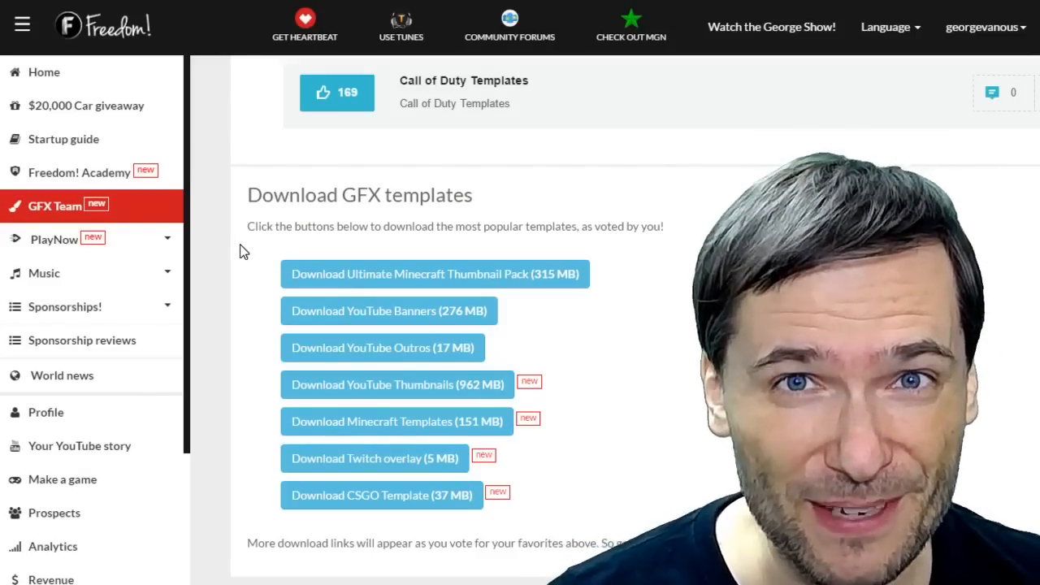
{"action": "mouse_move", "coordinate": [69, 213]}
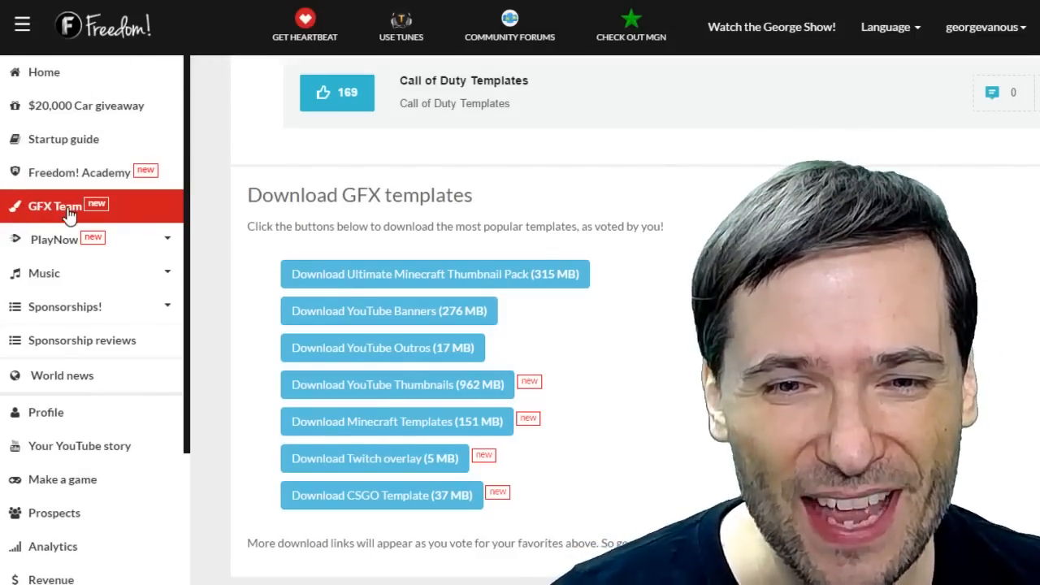
{"action": "mouse_move", "coordinate": [106, 244]}
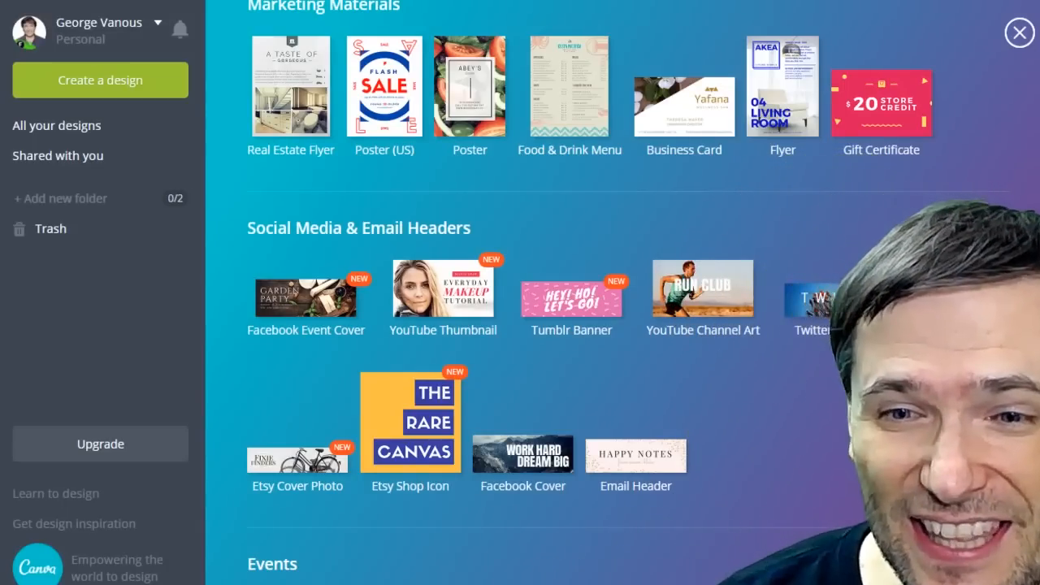
{"action": "mouse_move", "coordinate": [452, 310]}
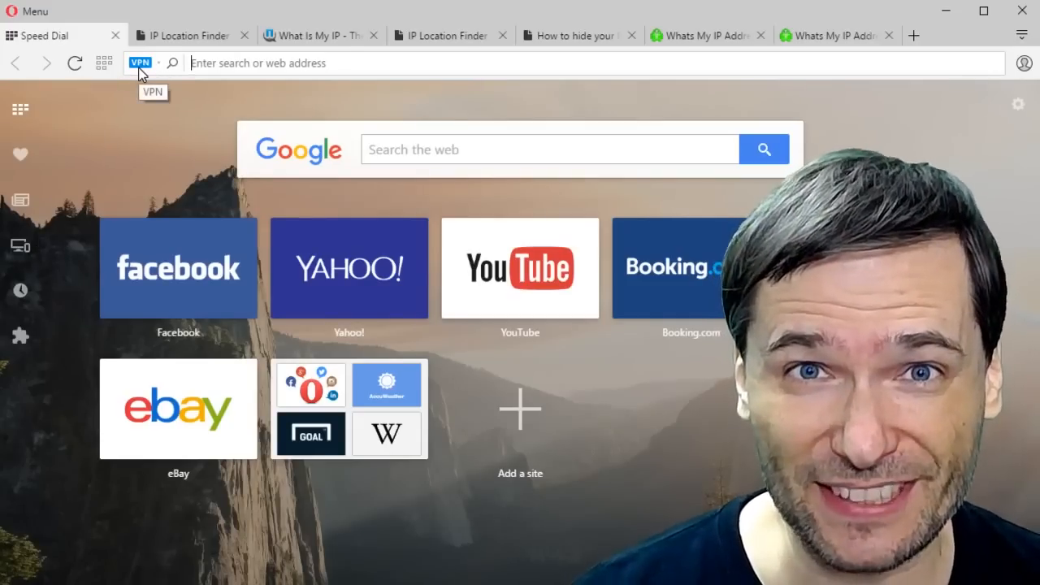
- View the VPN status and the What Is My IP page reporting a New York address
{"action": "left_click", "coordinate": [317, 35]}
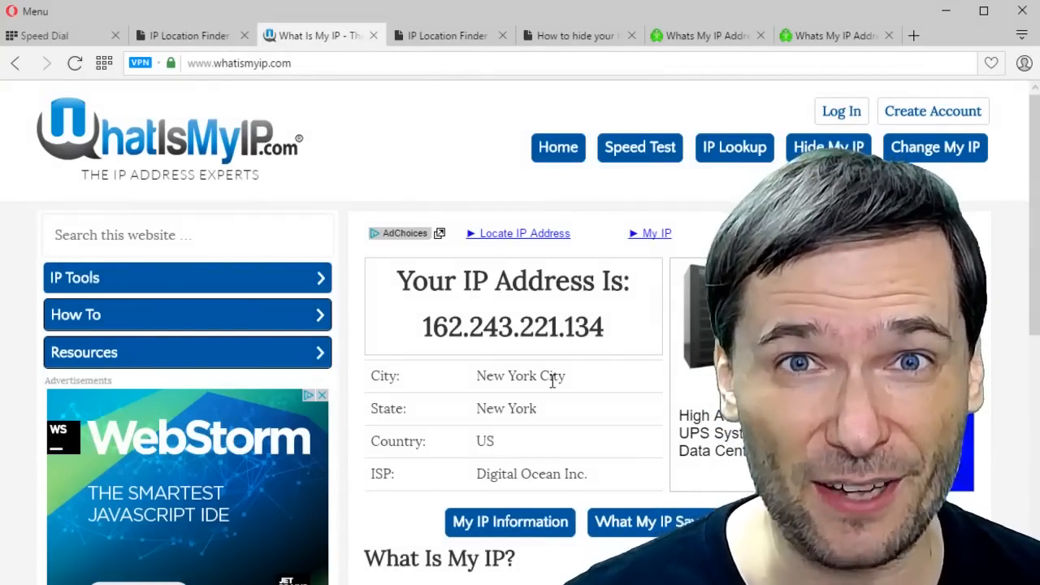
- Show the 'How to hide your IP' article and bring up the VPN status panel over it
{"action": "left_click", "coordinate": [577, 36]}
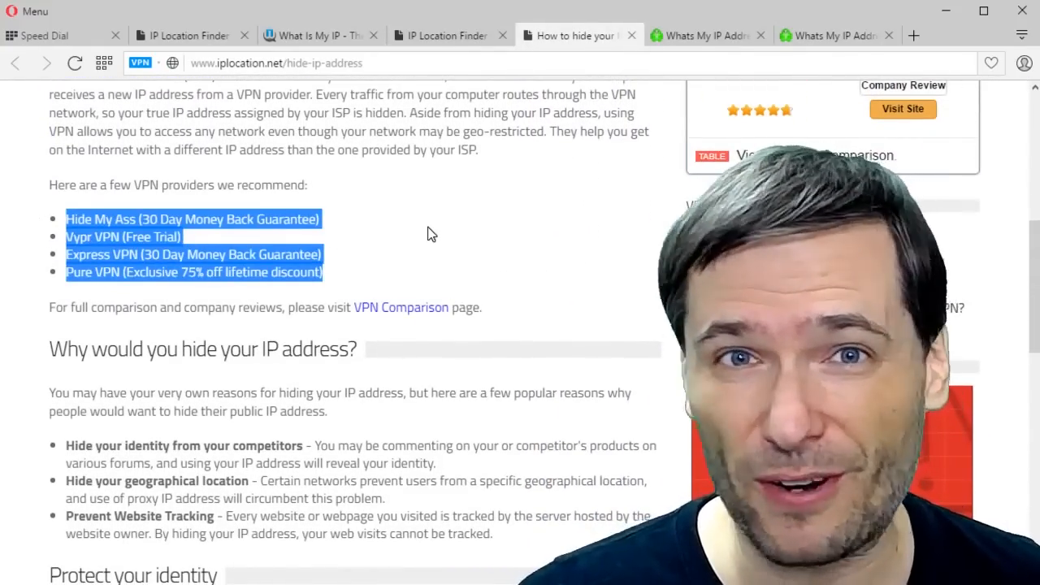
{"action": "left_click", "coordinate": [412, 234]}
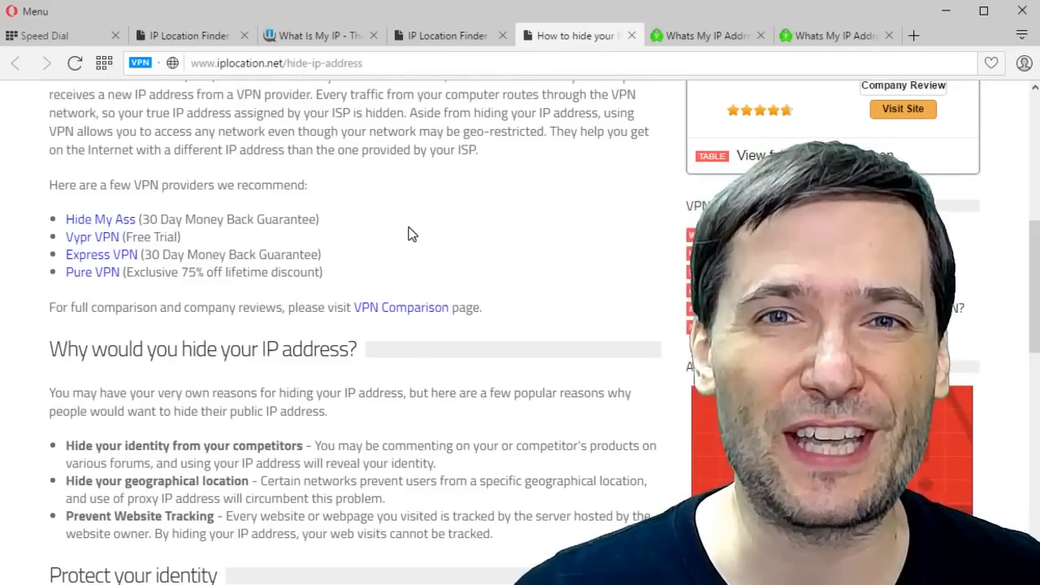
{"action": "left_click", "coordinate": [140, 62]}
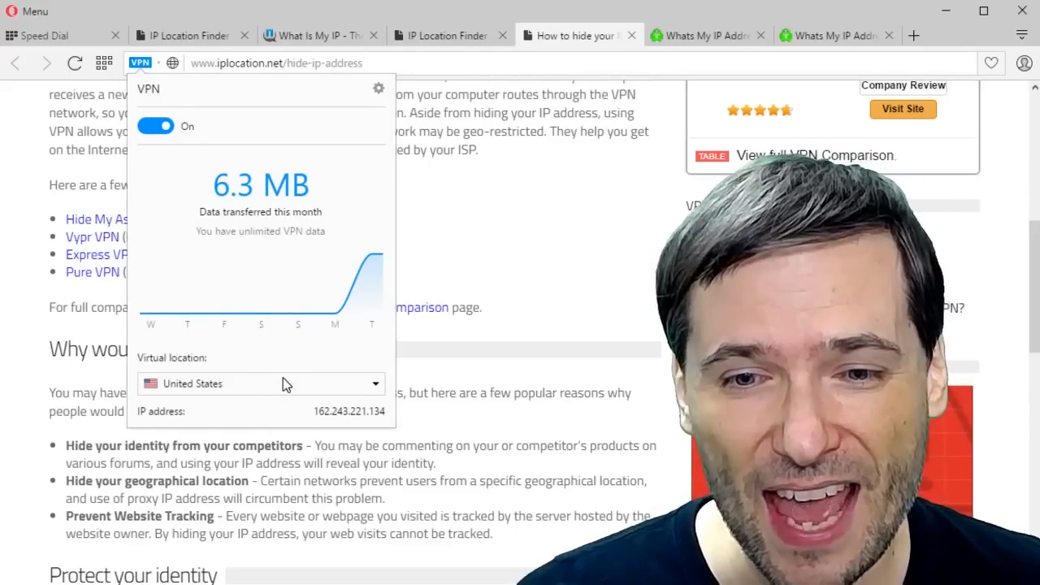
- Expand the VPN virtual location list showing Canada, Germany, Netherlands and United States
{"action": "left_click", "coordinate": [260, 383]}
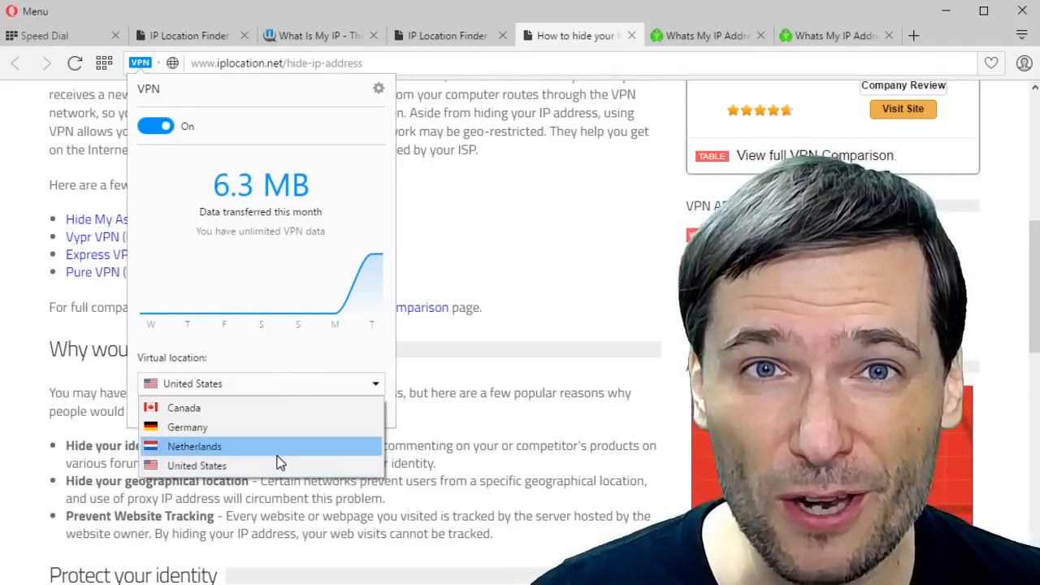
{"action": "mouse_move", "coordinate": [257, 452]}
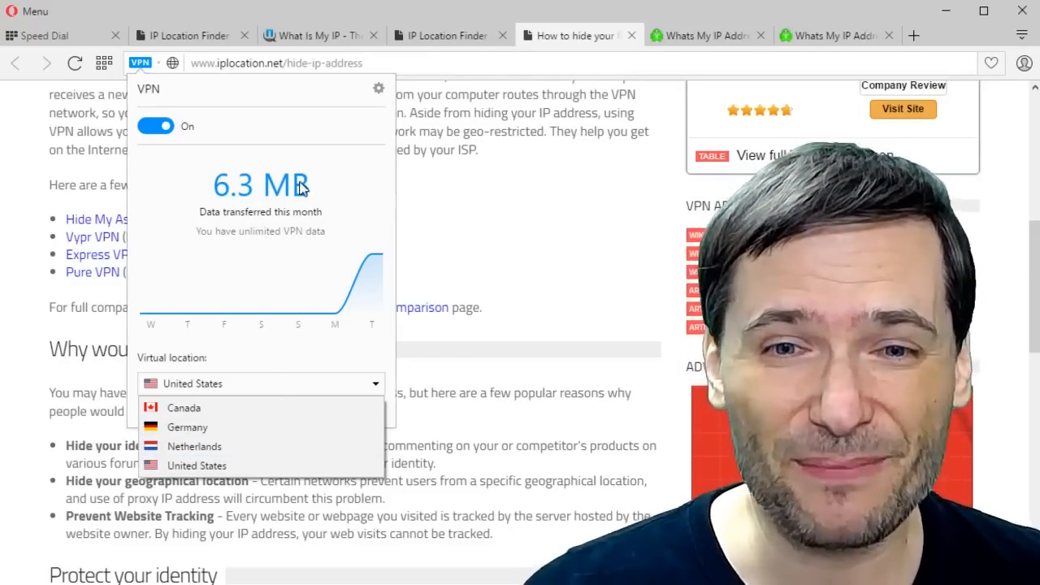
{"action": "mouse_move", "coordinate": [185, 406]}
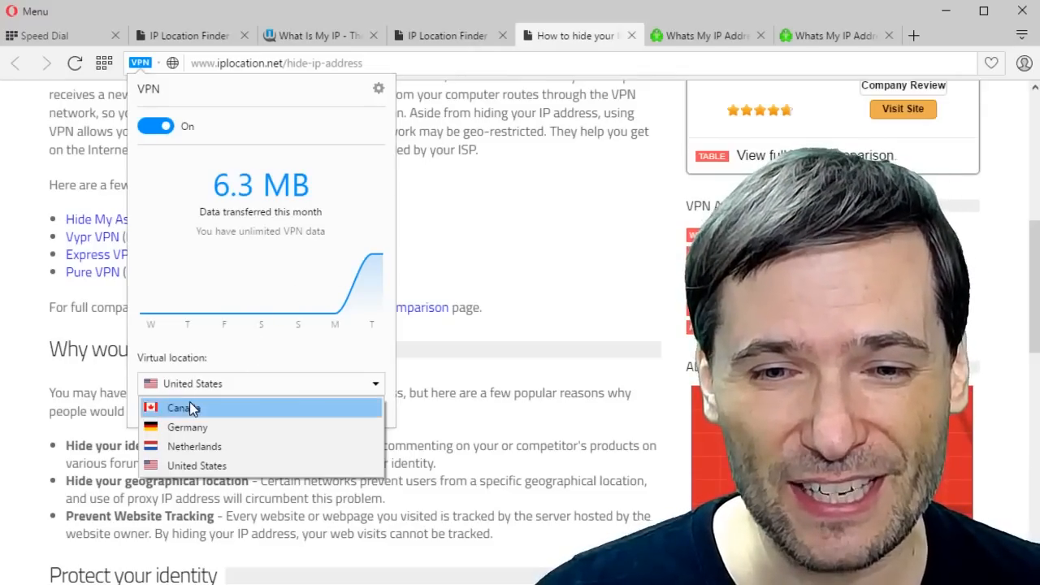
{"action": "mouse_move", "coordinate": [502, 198]}
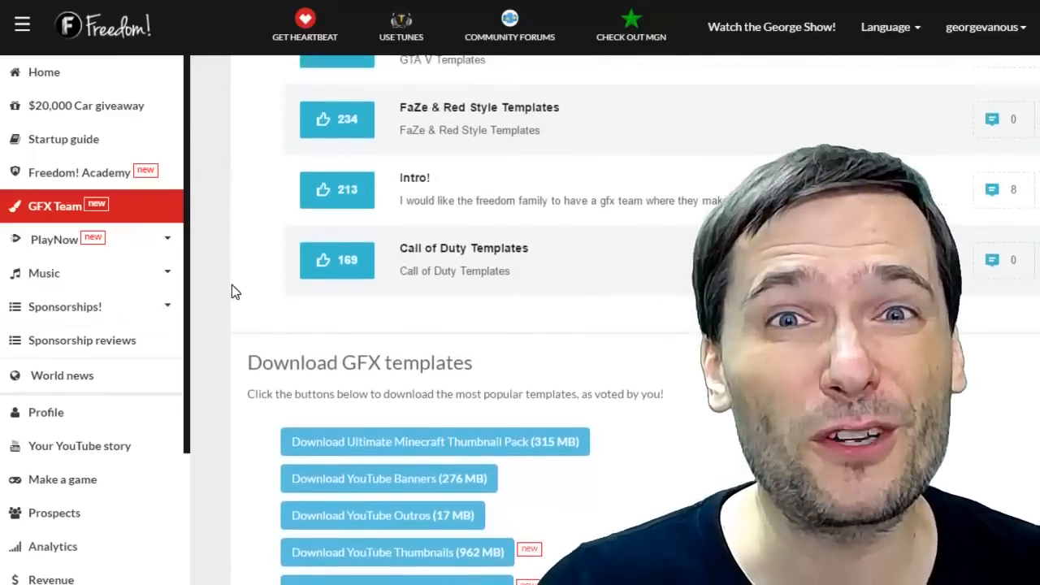
- Sort the GFX Team ideas by Closed, then by Newest ideas
{"action": "scroll", "scroll_direction": "up", "scroll_amount": 3}
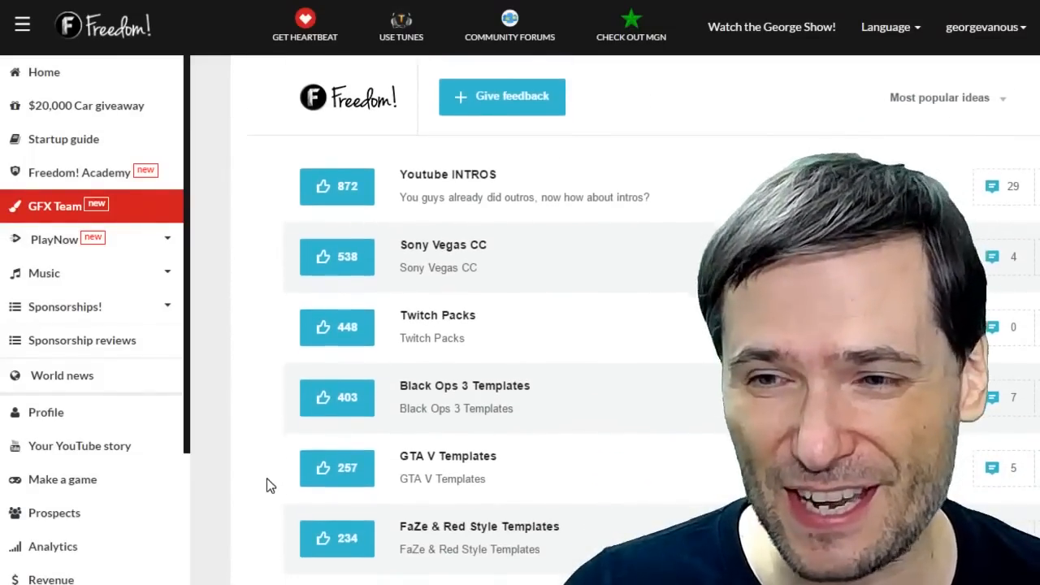
{"action": "left_click", "coordinate": [946, 98]}
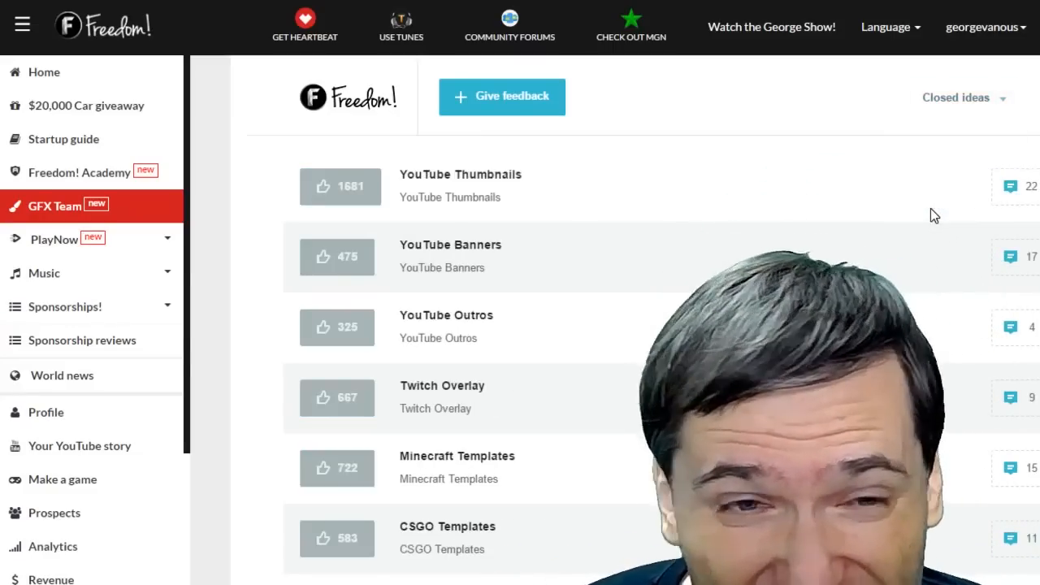
{"action": "mouse_move", "coordinate": [400, 507]}
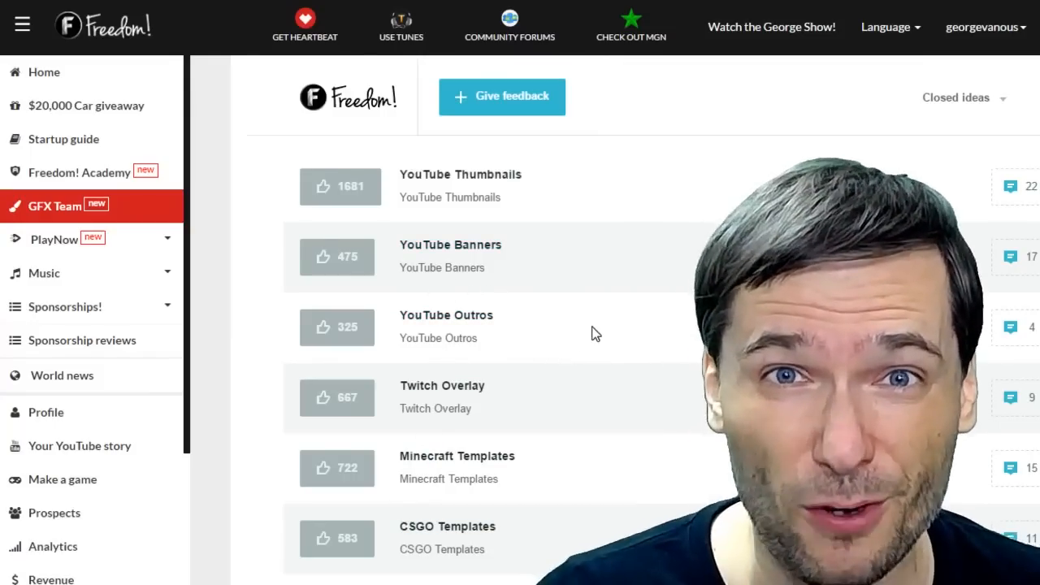
{"action": "left_click", "coordinate": [962, 98]}
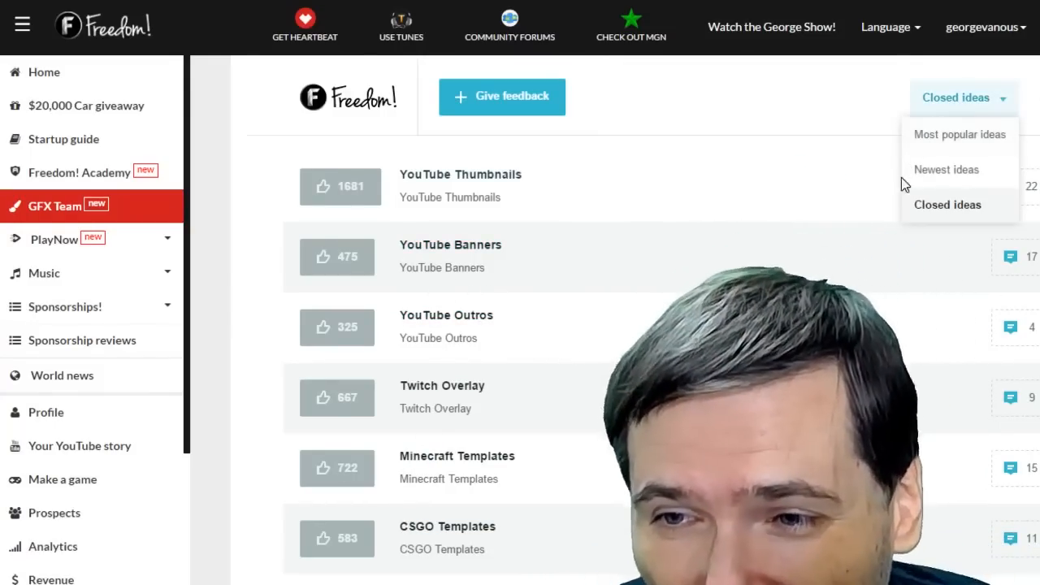
{"action": "left_click", "coordinate": [946, 169]}
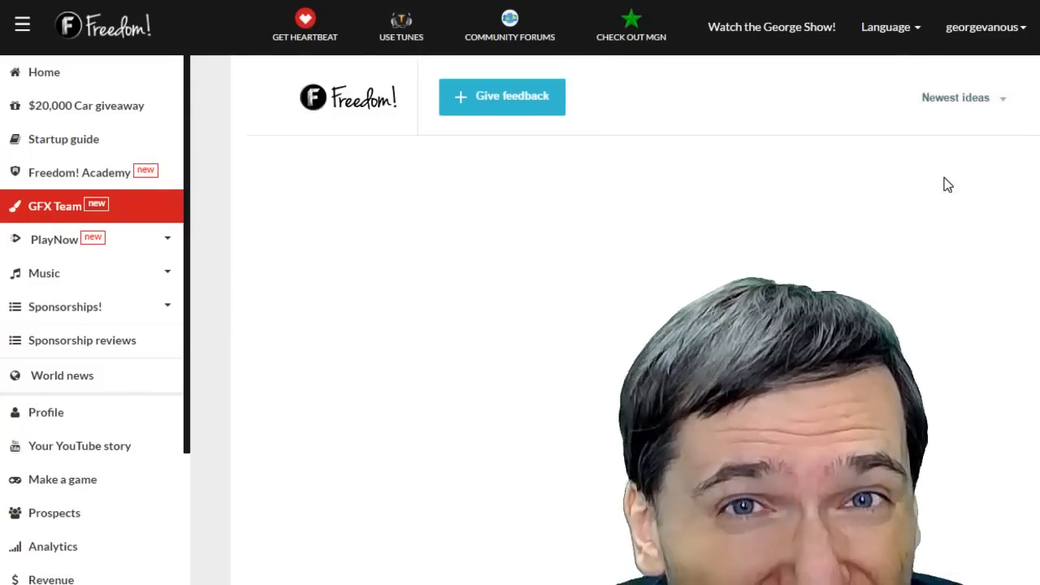